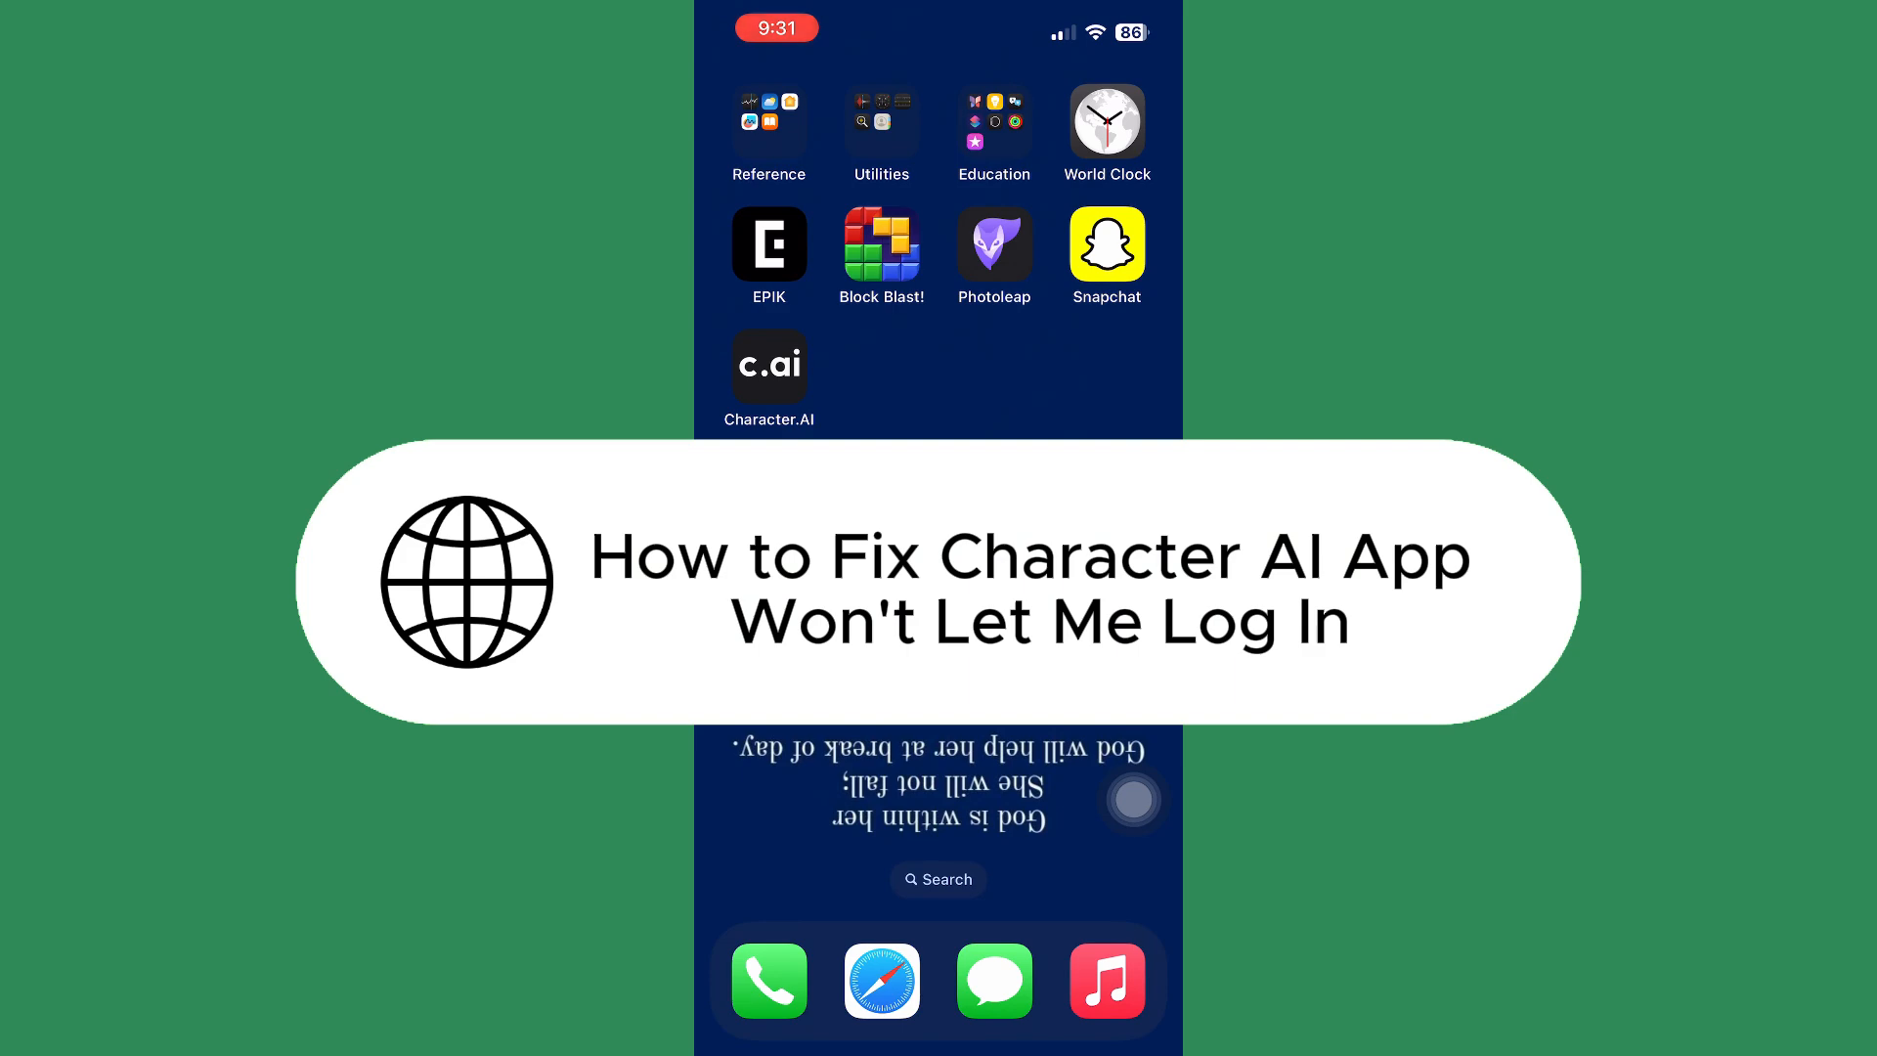
Step: Swipe past the last Home Screen page to reveal the App Library with Character.AI listed
{"action": "left_click", "coordinate": [768, 366]}
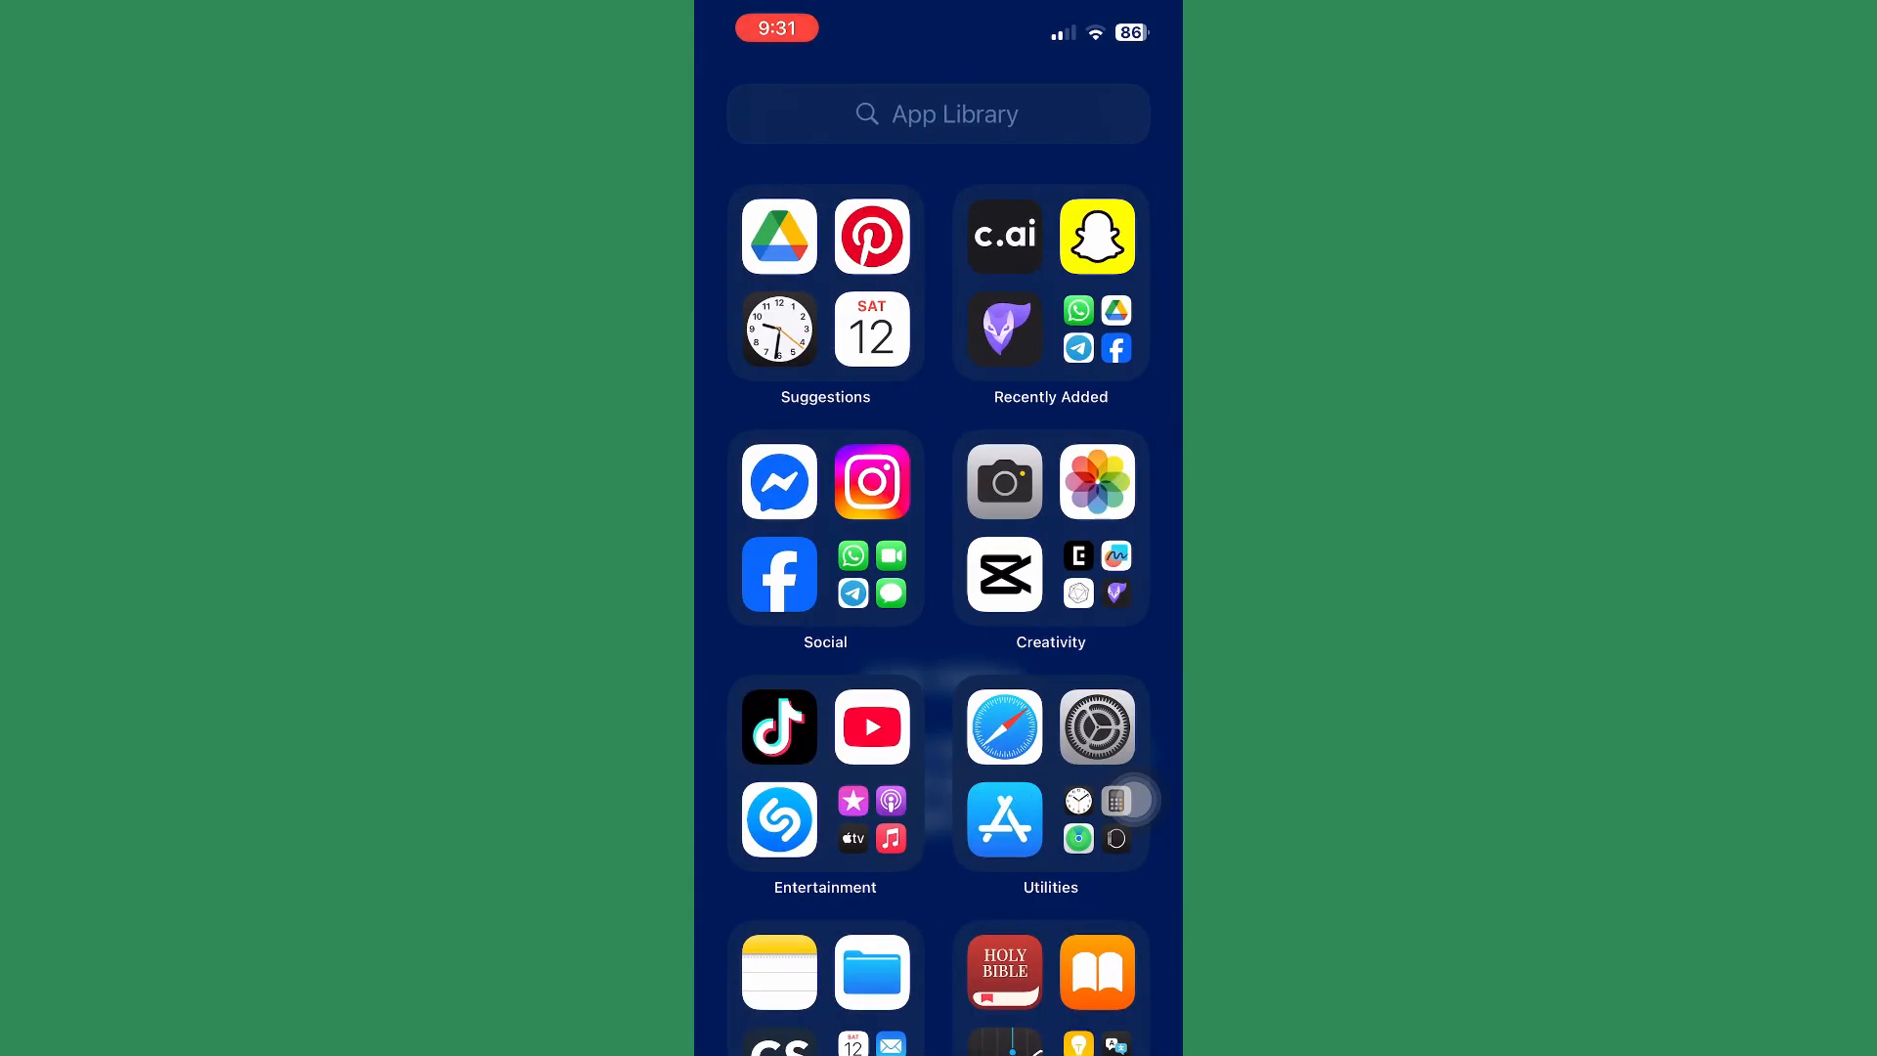
Step: Search the App Store for 'character ai' from the 'ch' suggestion
{"action": "type", "text": "ch"}
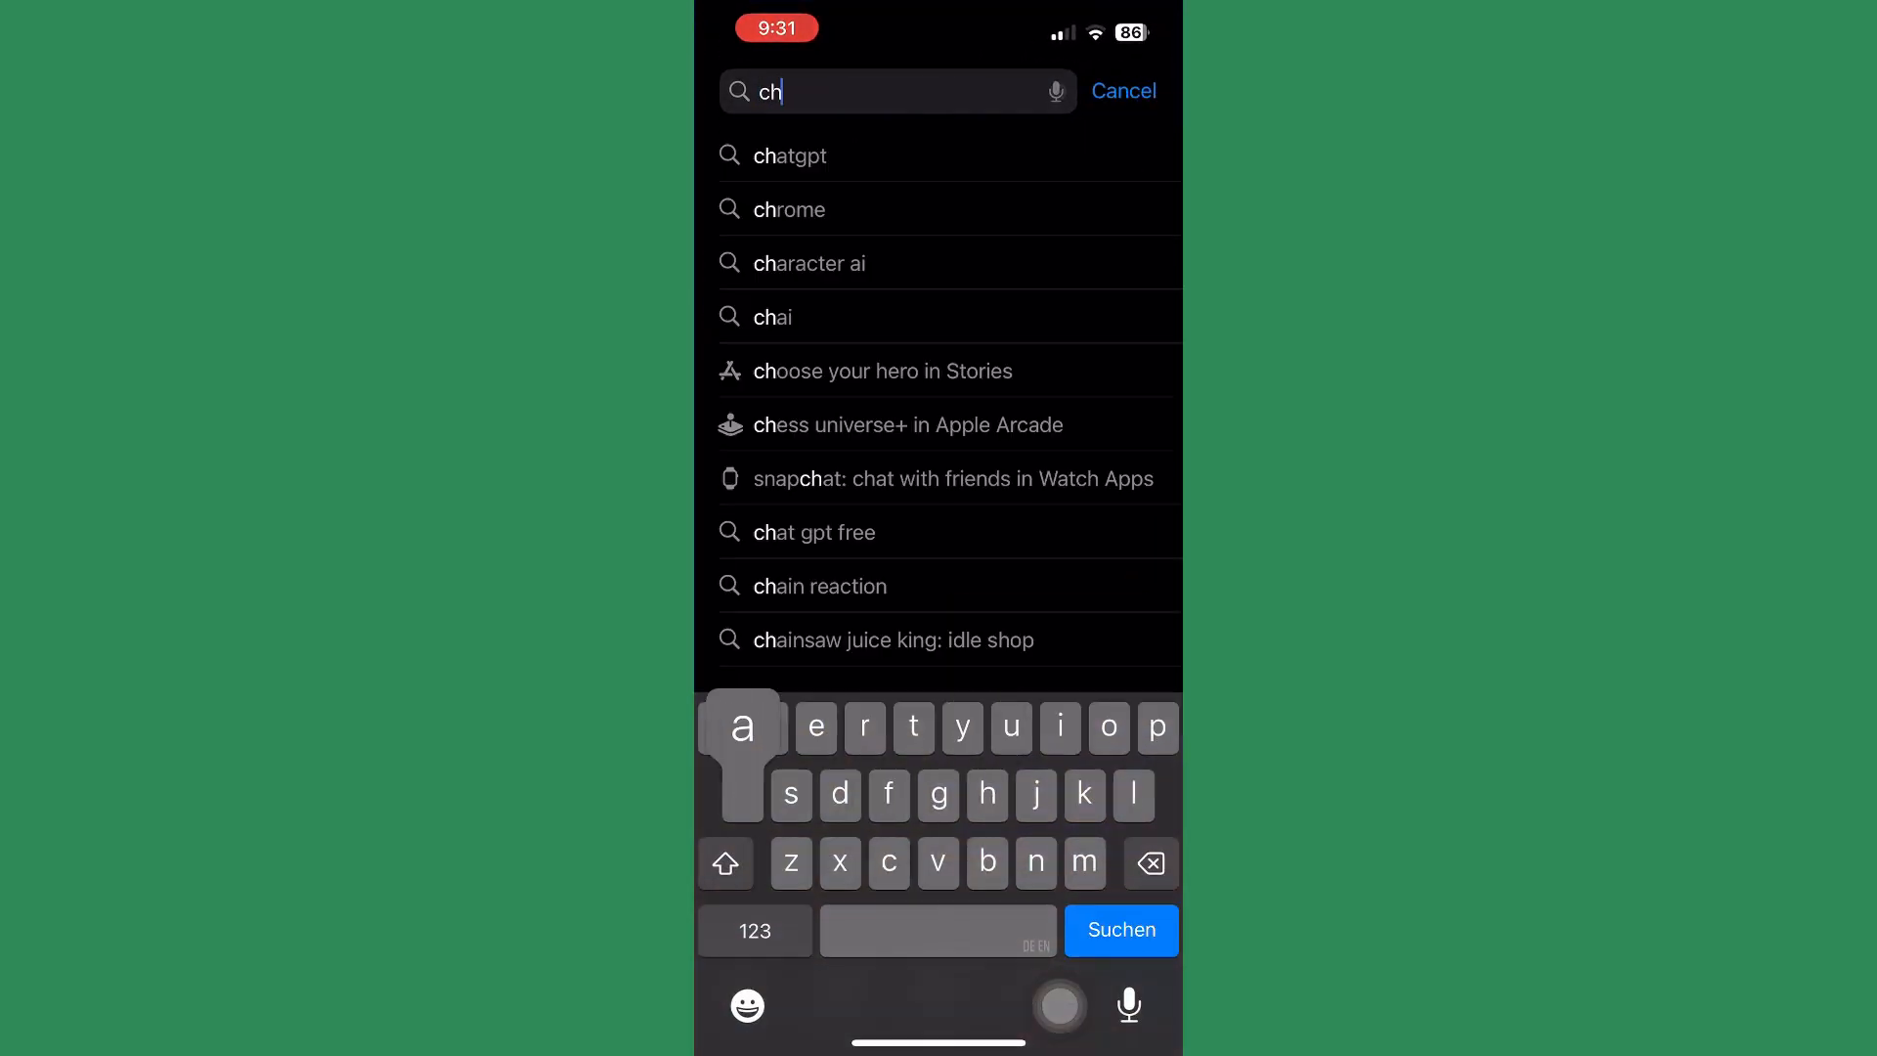
{"action": "left_click", "coordinate": [808, 262]}
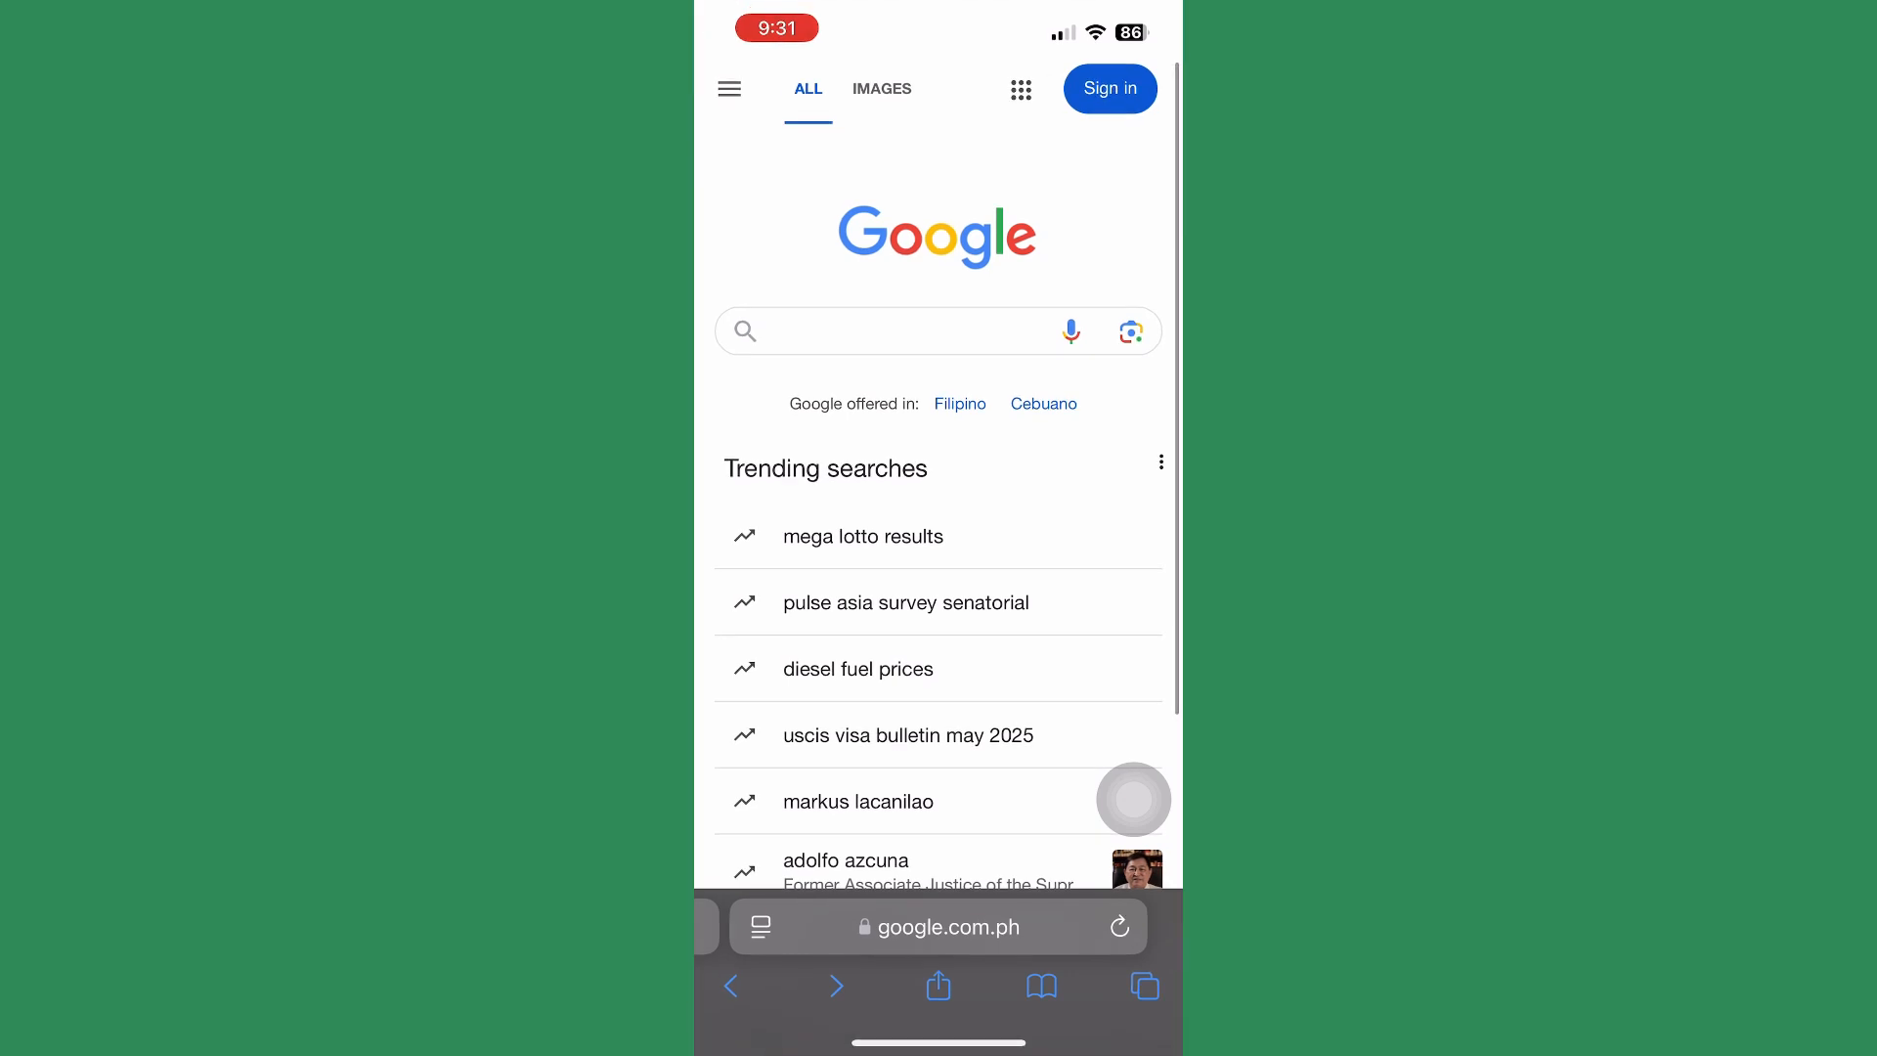
Step: Search Google for 'character ai', then long-press the c.ai icon to show its options
{"action": "type", "text": "charac"}
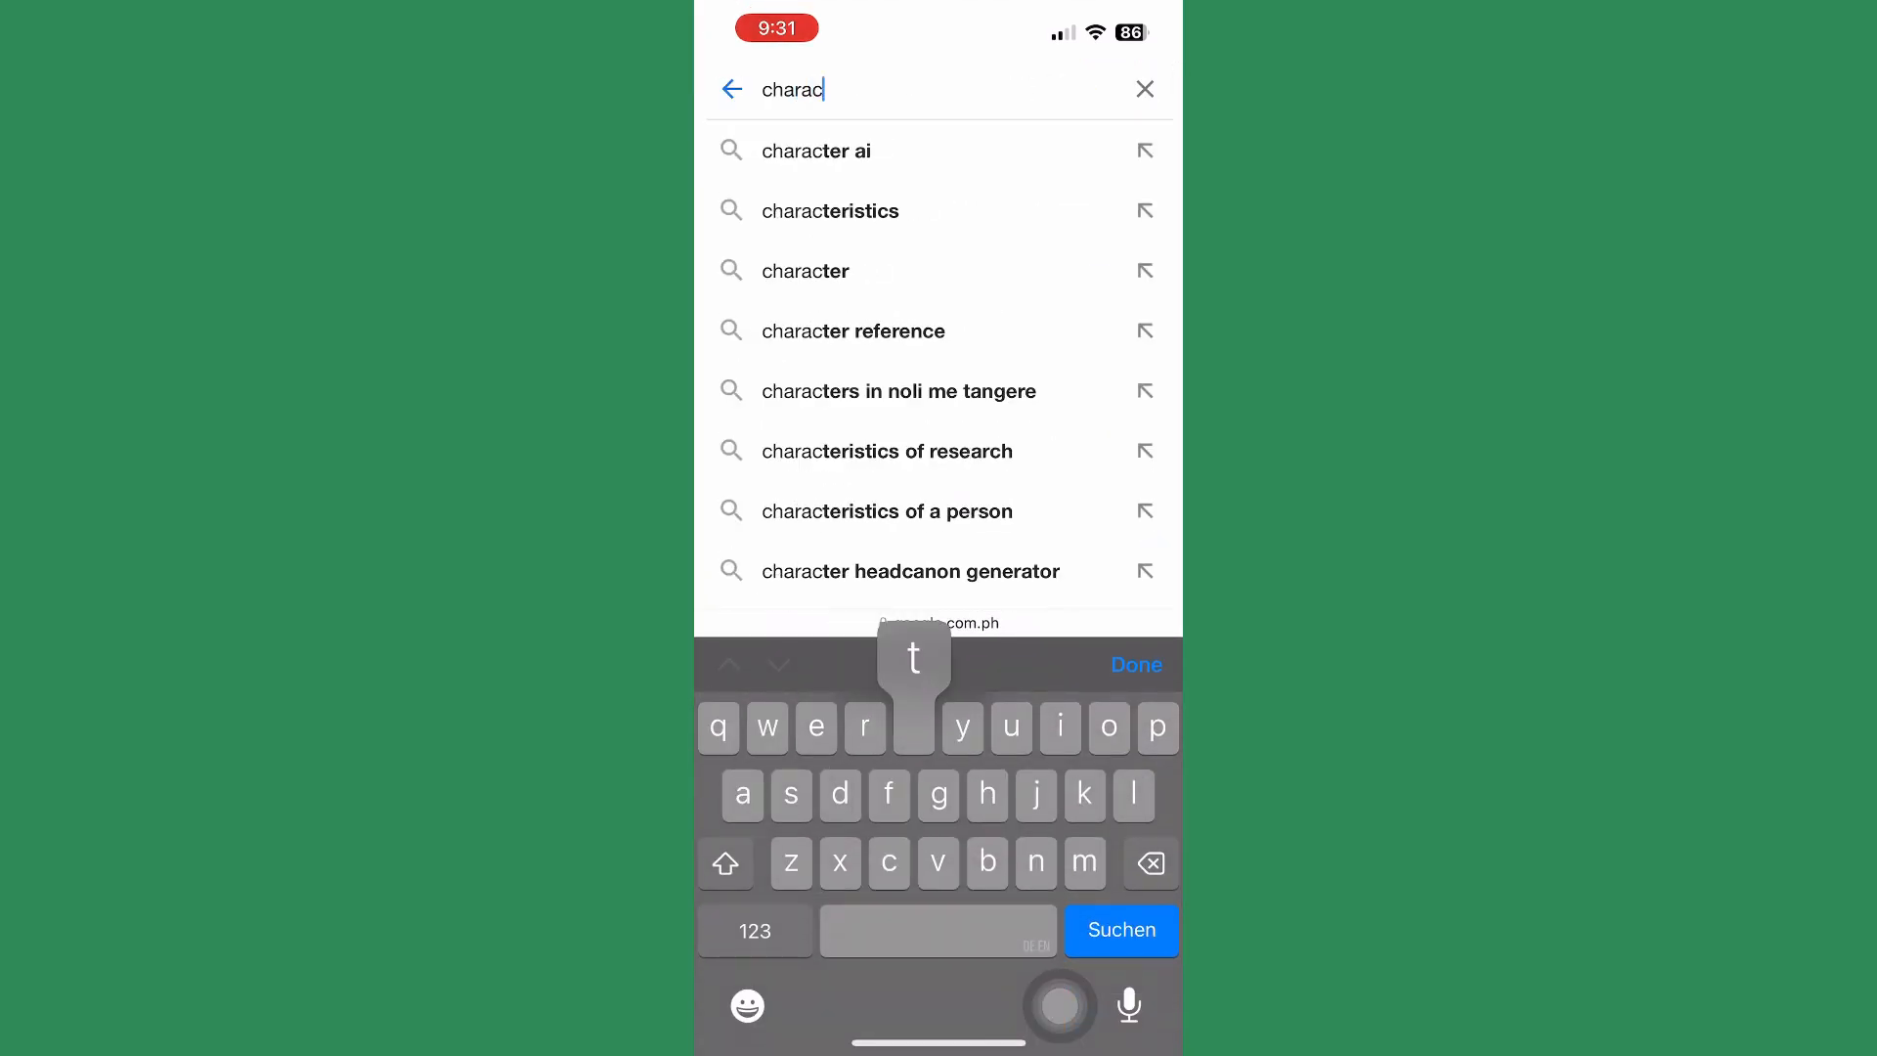
{"action": "left_click", "coordinate": [817, 151]}
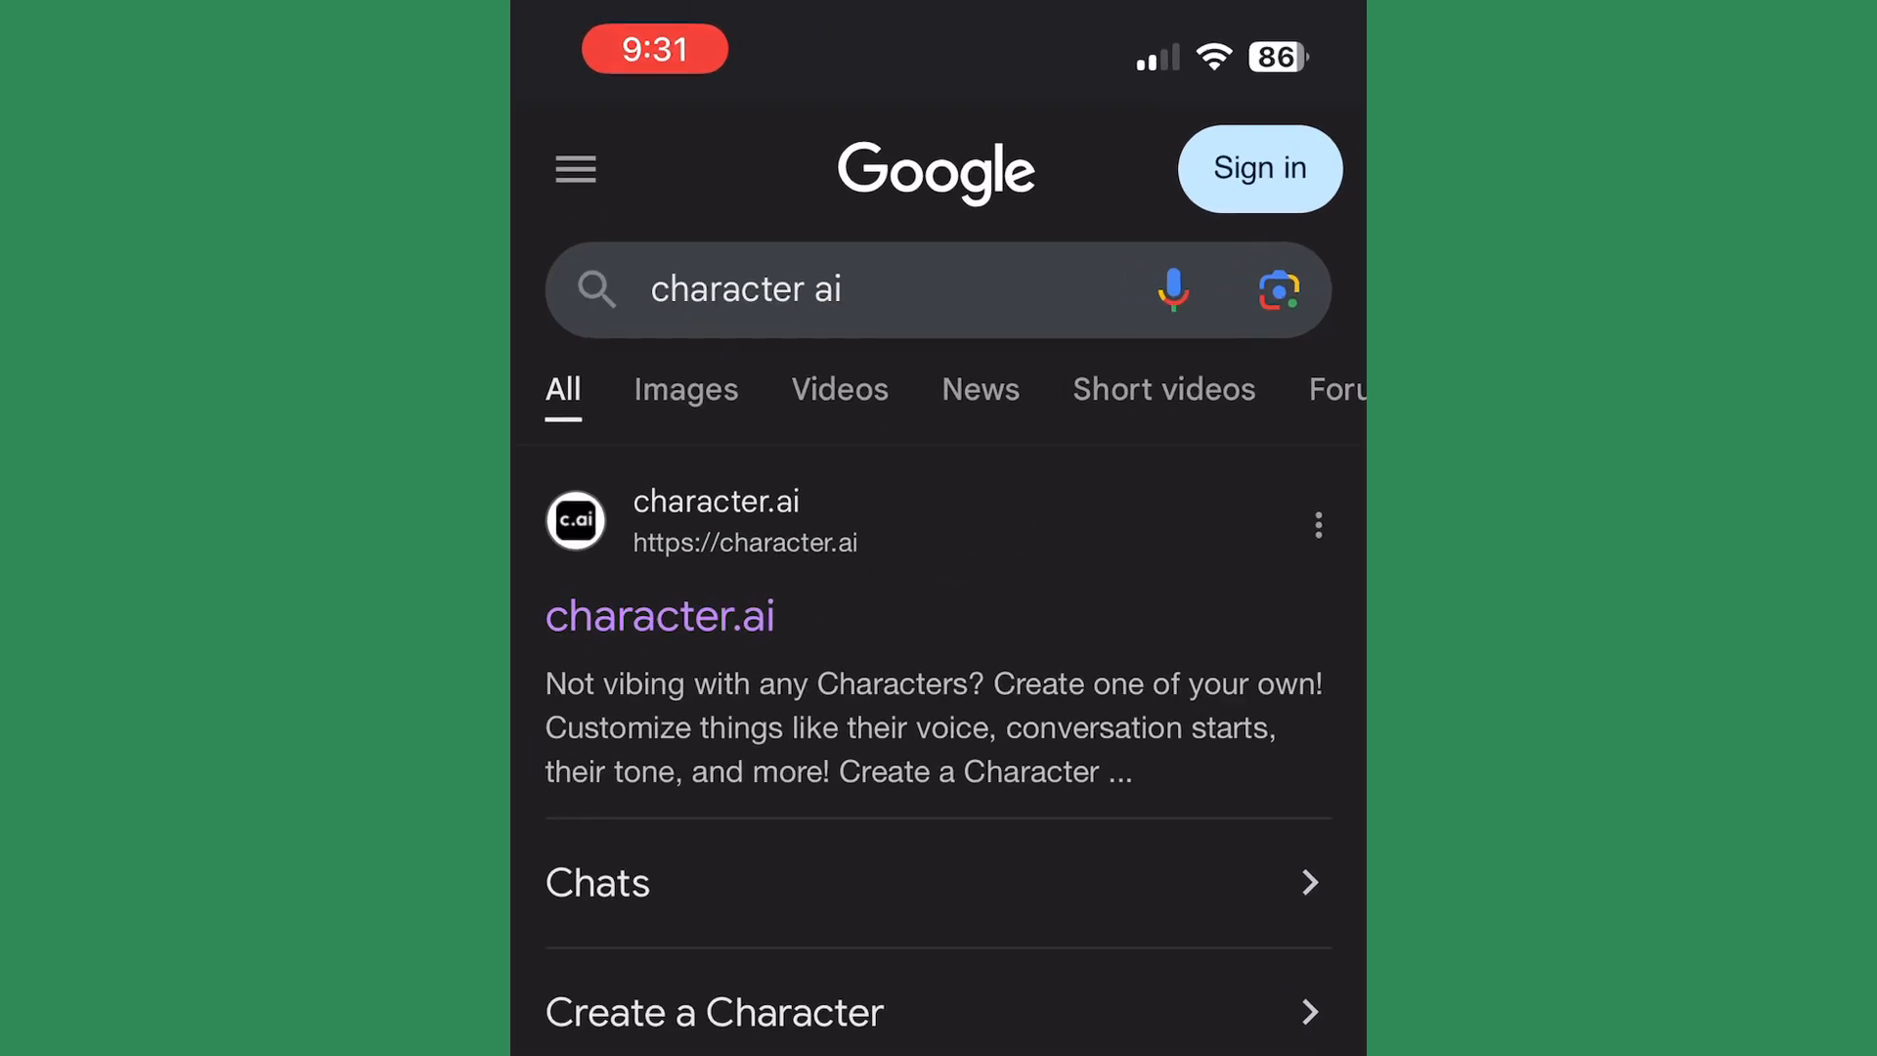
{"action": "left_click", "coordinate": [659, 616]}
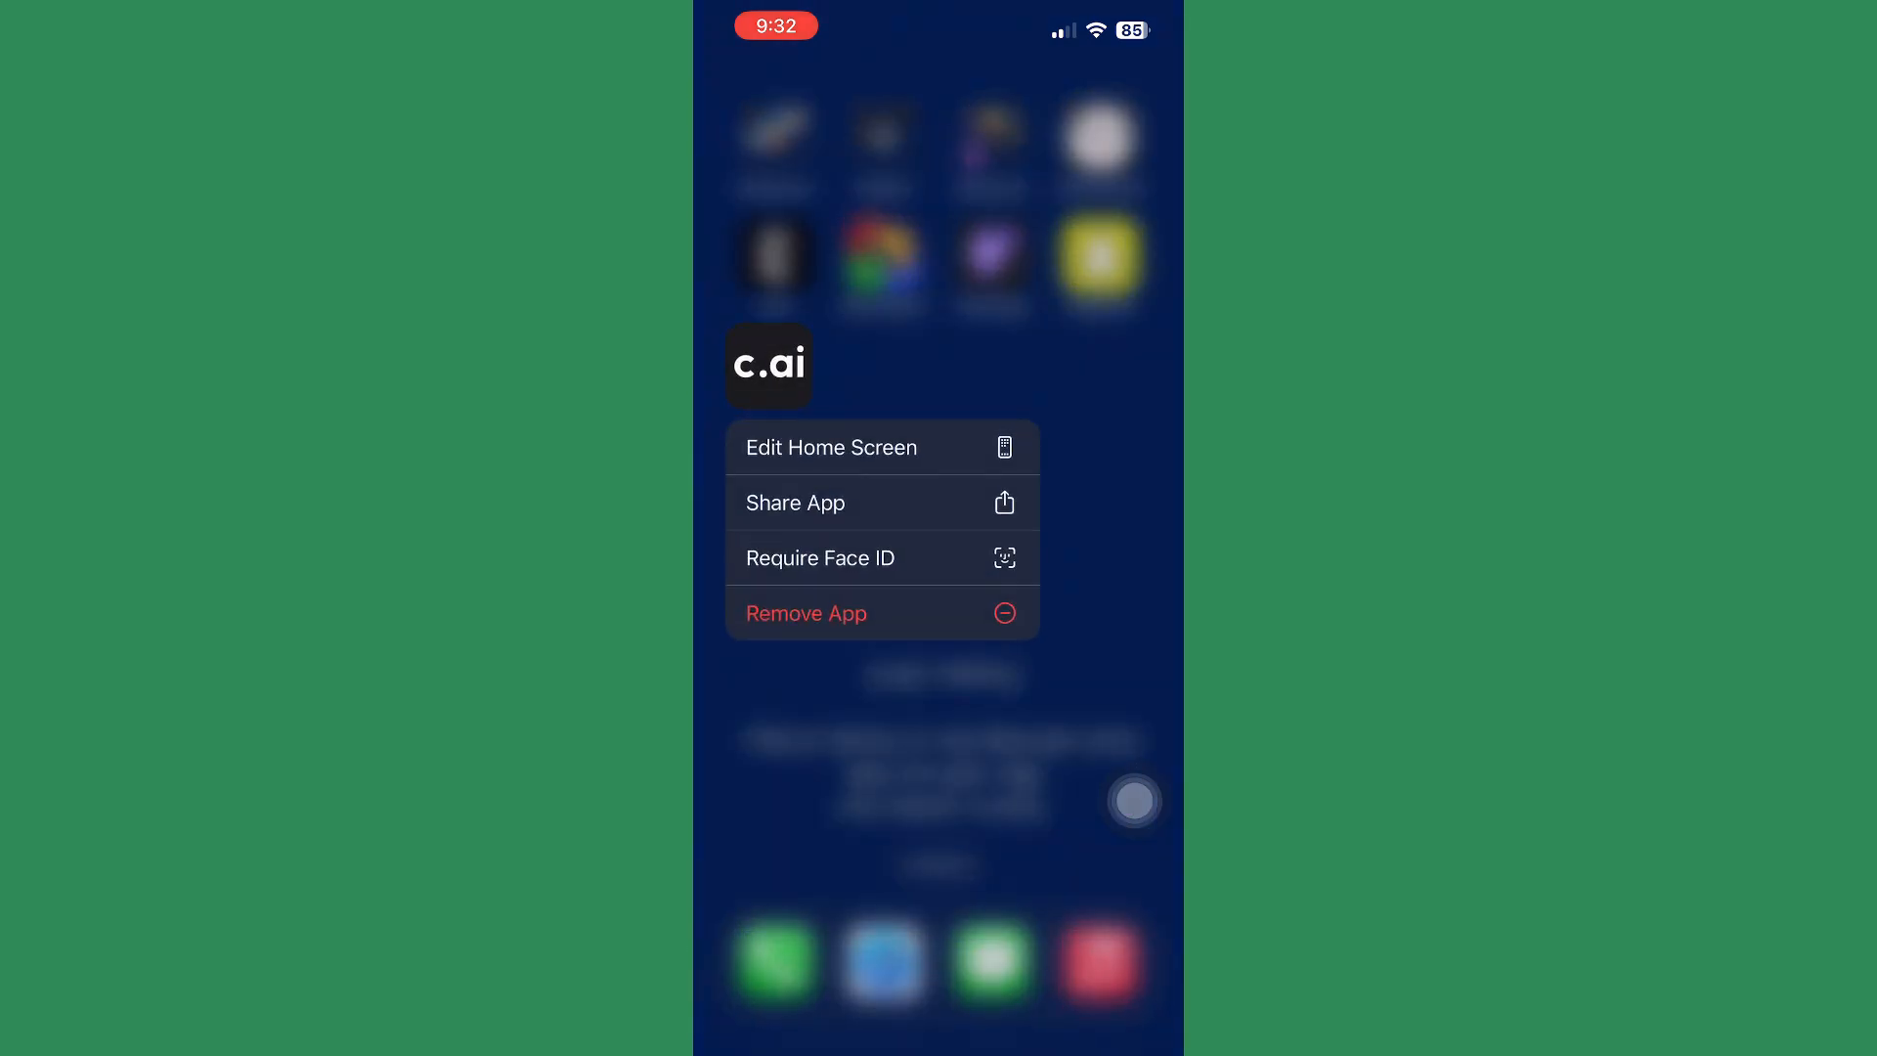
Step: Remove Character.AI via Remove App, Delete App, and confirm Delete
{"action": "left_click", "coordinate": [806, 612]}
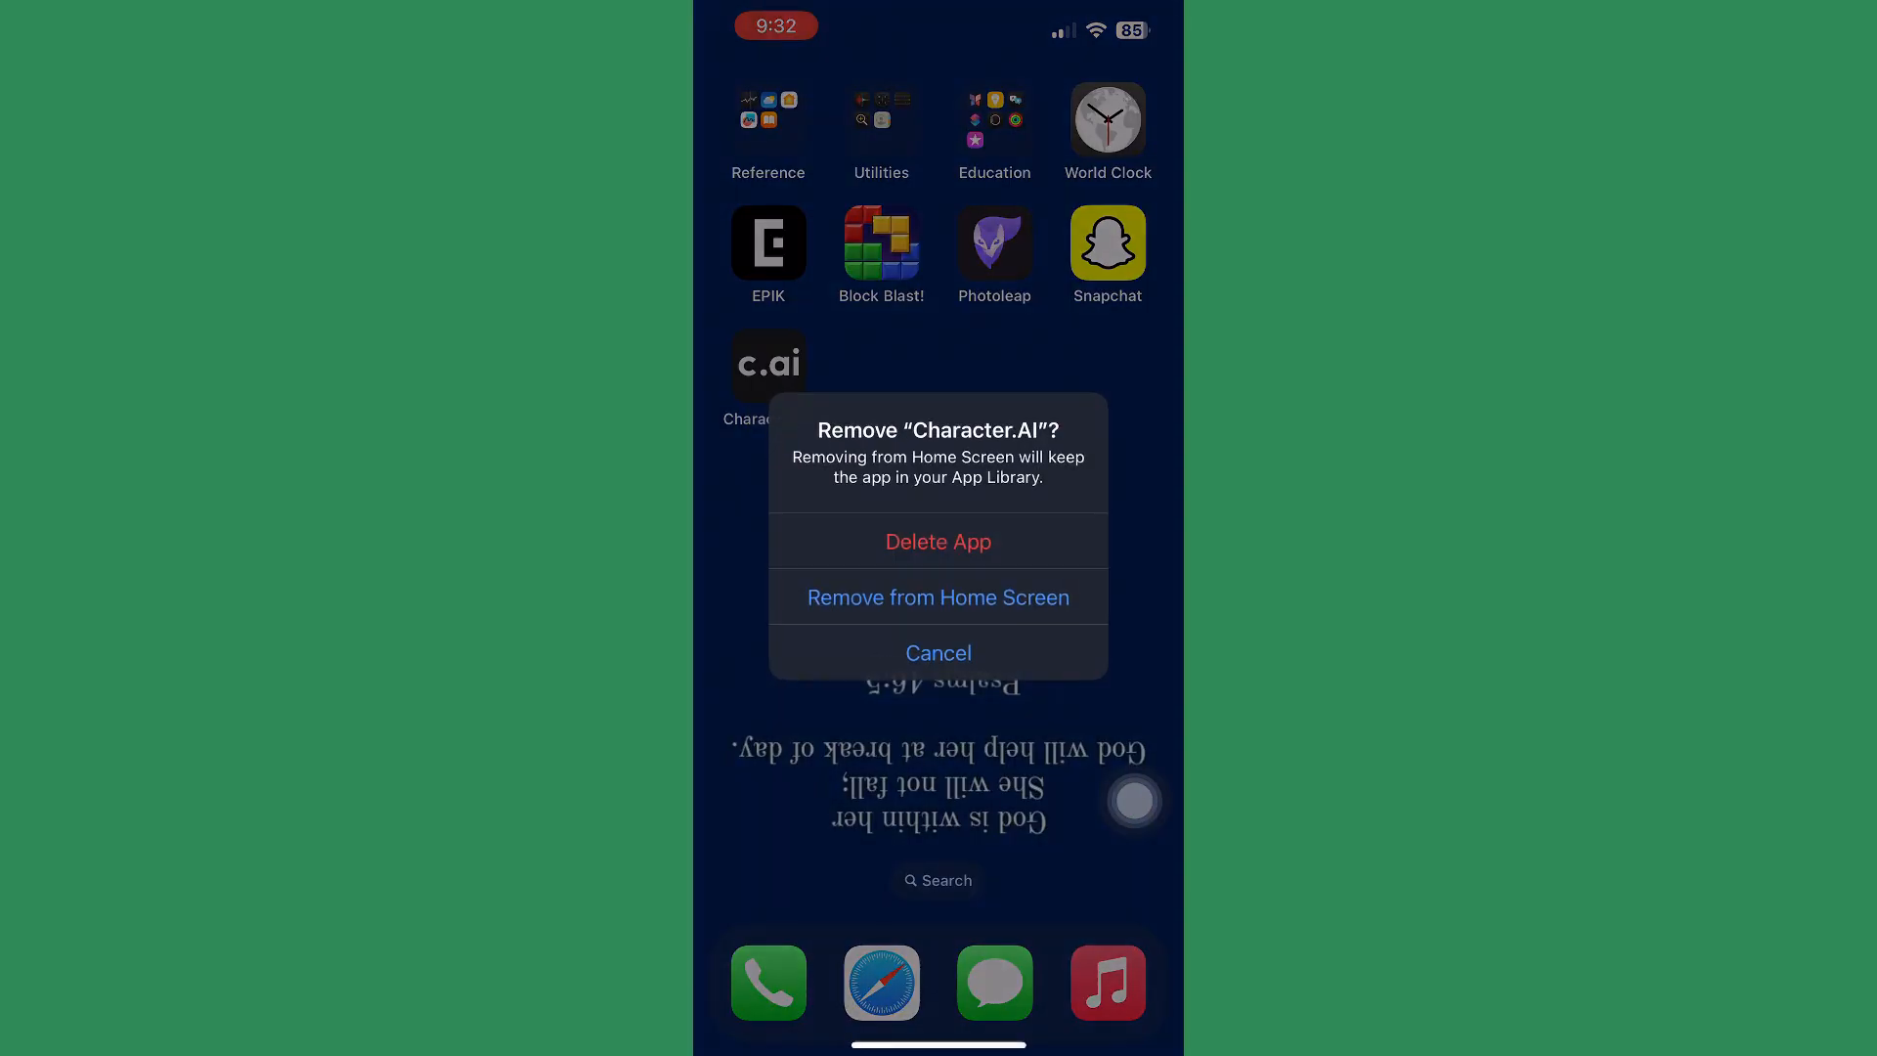
{"action": "left_click", "coordinate": [937, 541]}
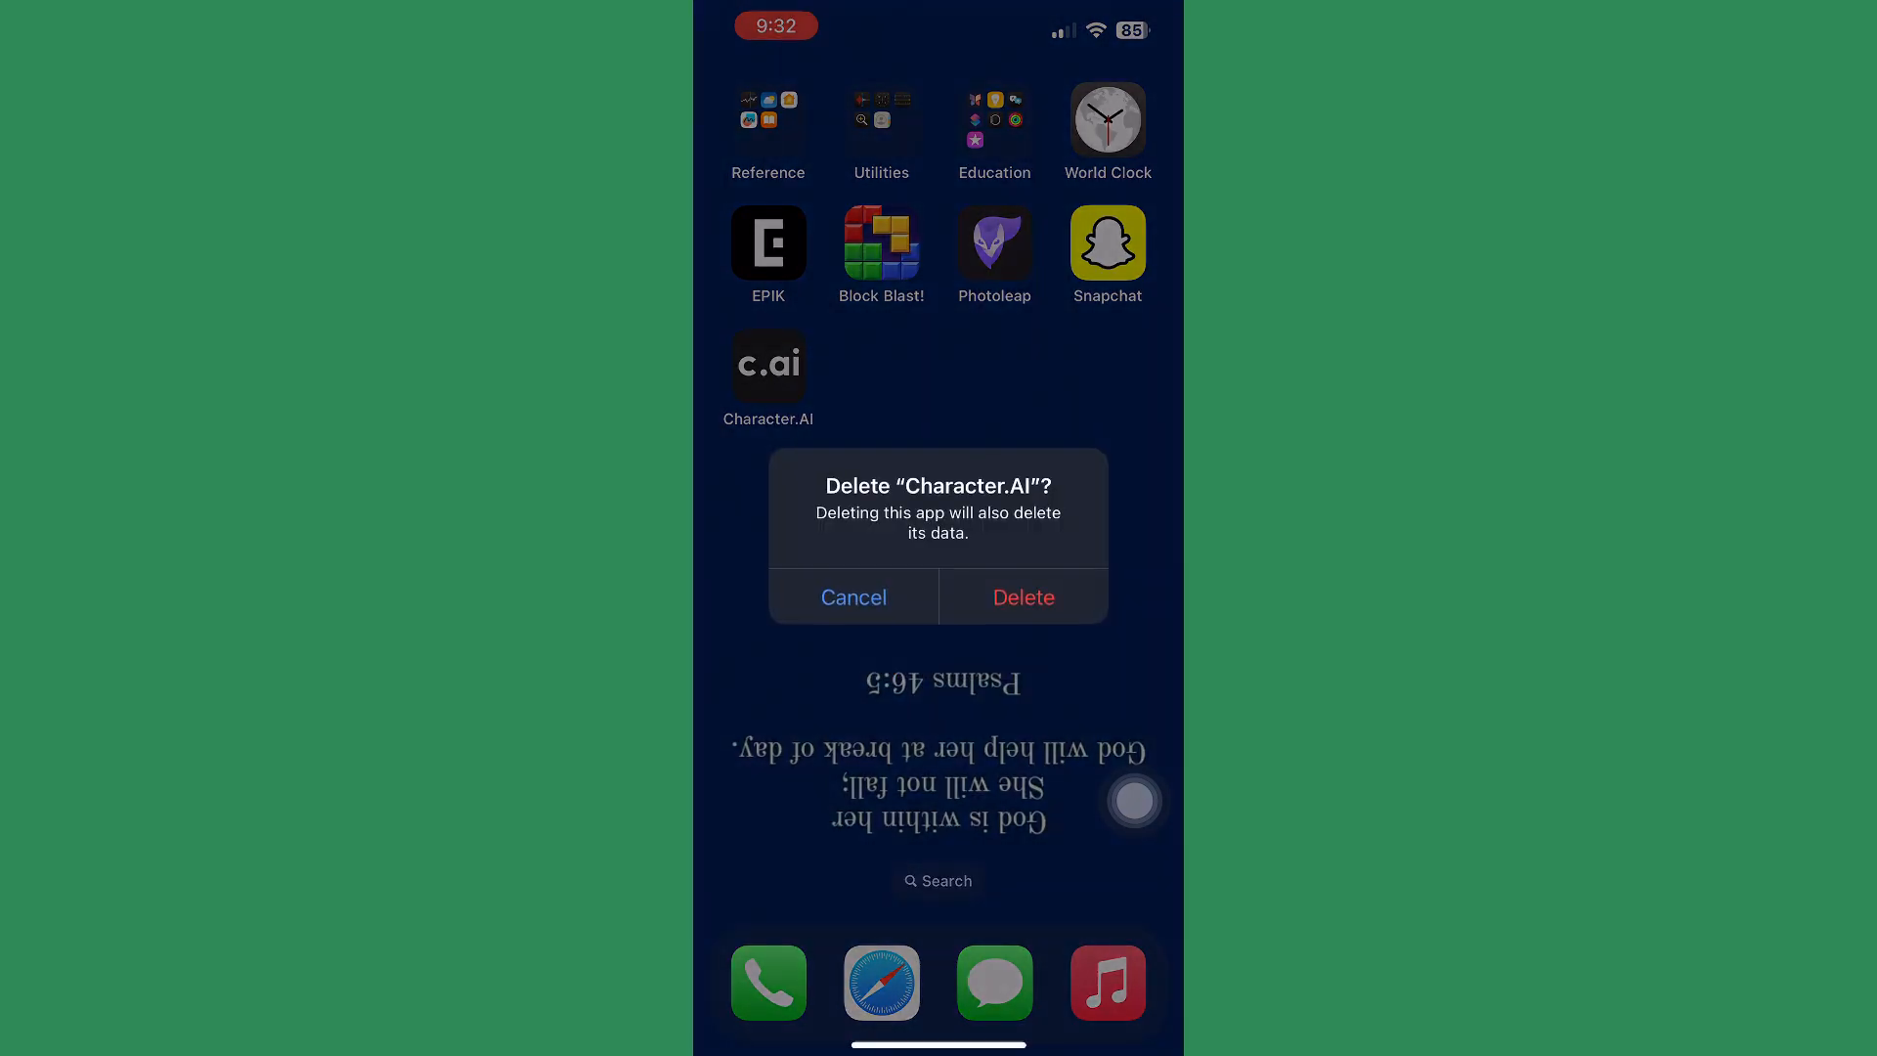
{"action": "left_click", "coordinate": [852, 597]}
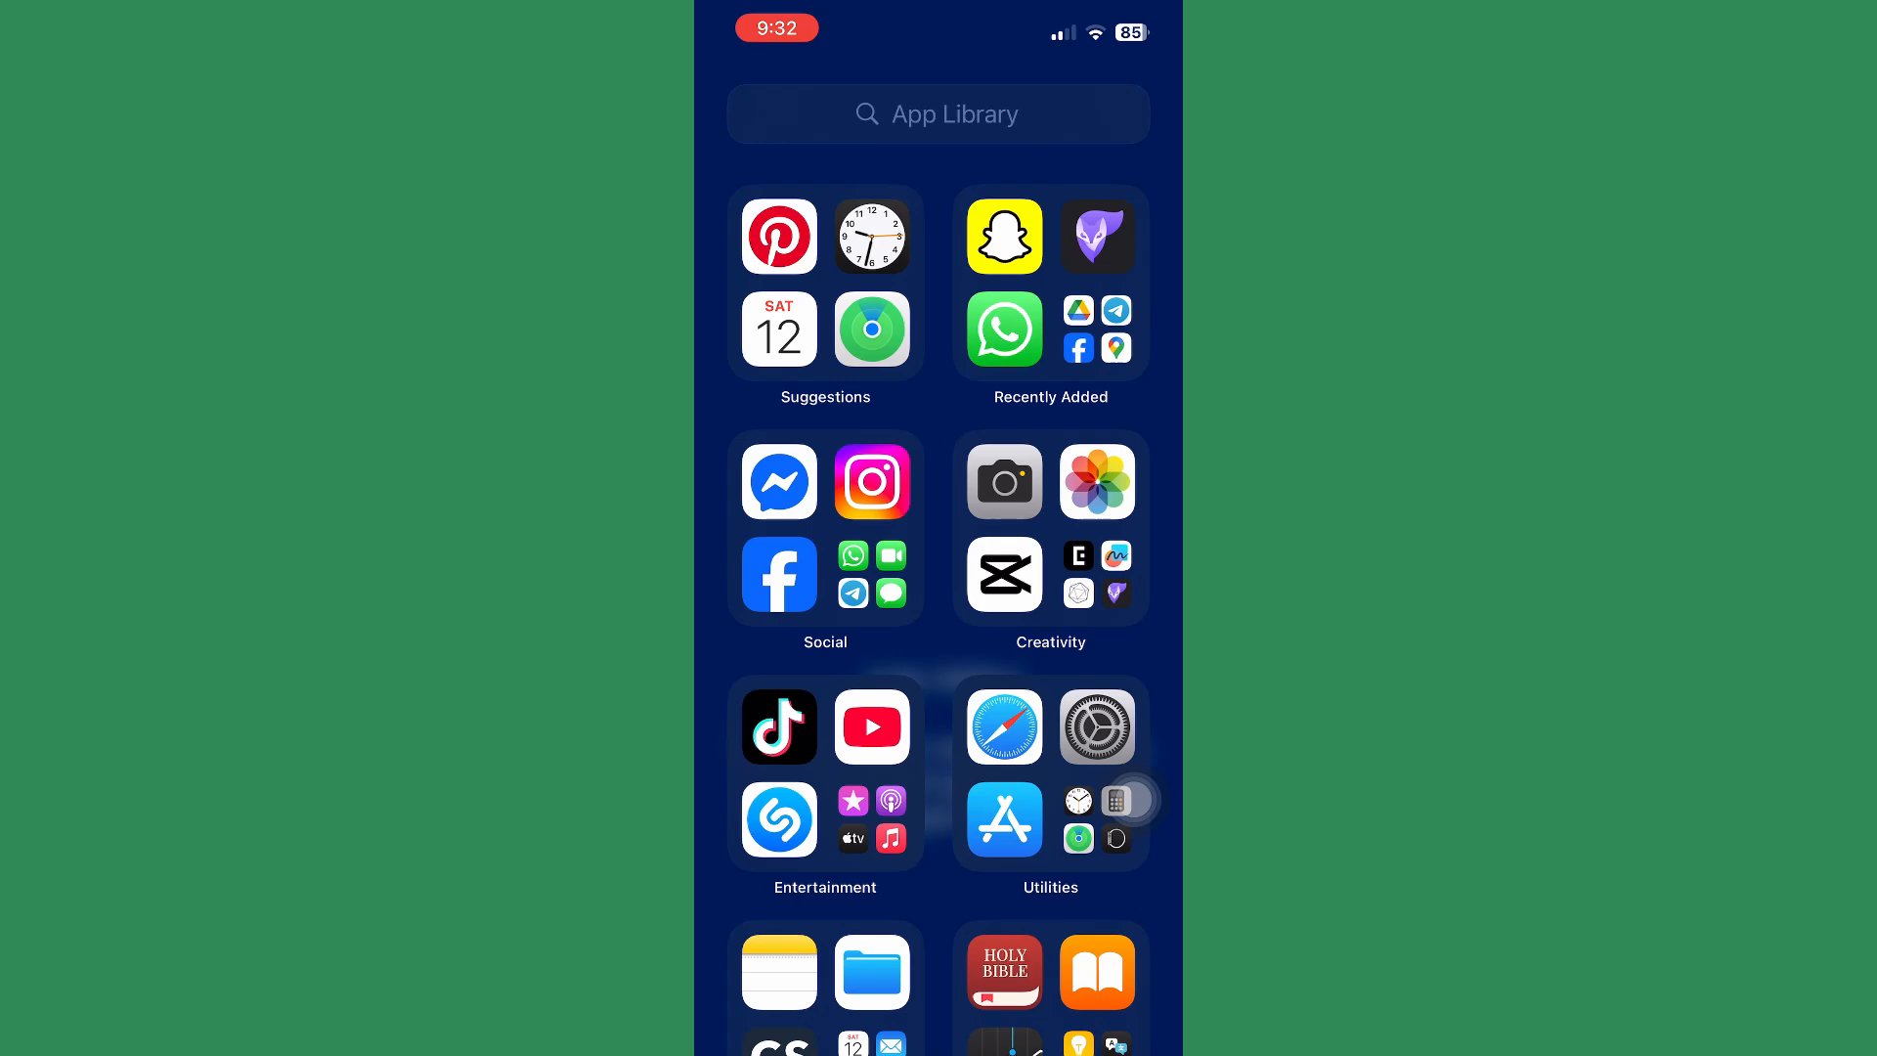